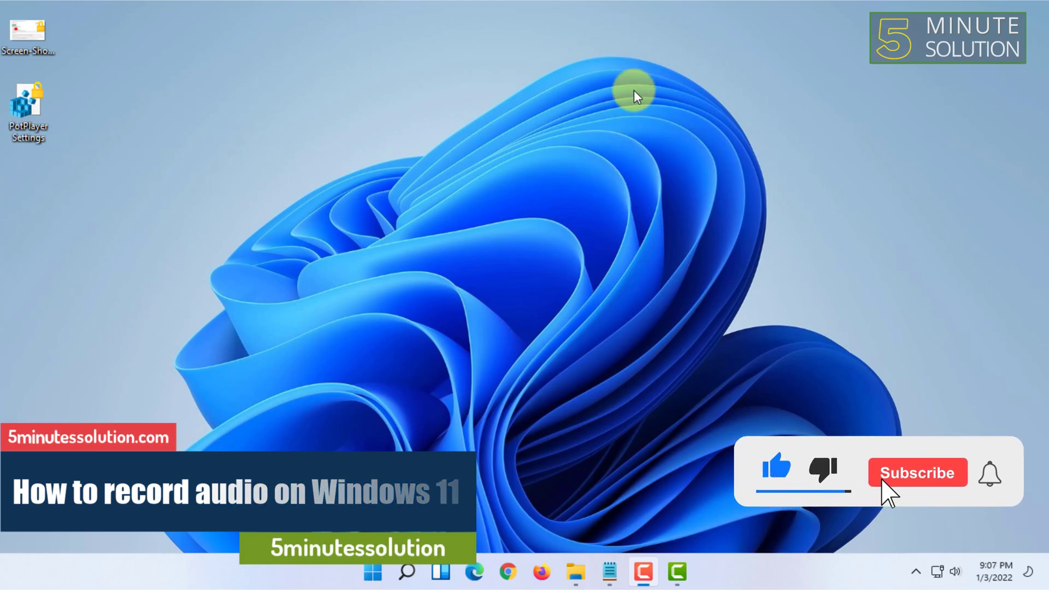
Reach the full Settings > Sound page via the taskbar volume quick settings and output device list.
click(917, 472)
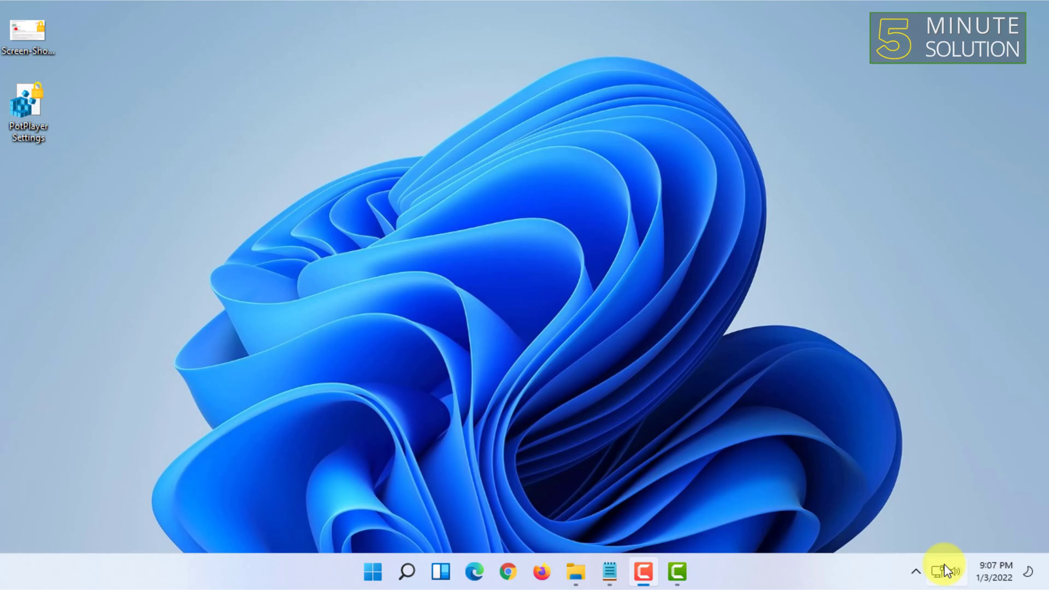
click(943, 571)
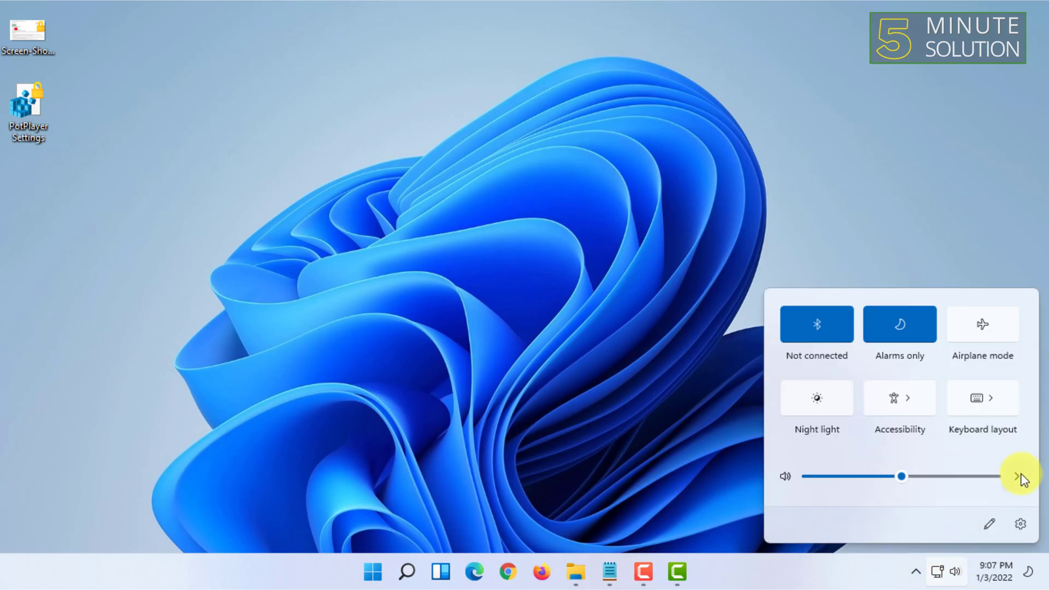
click(1017, 475)
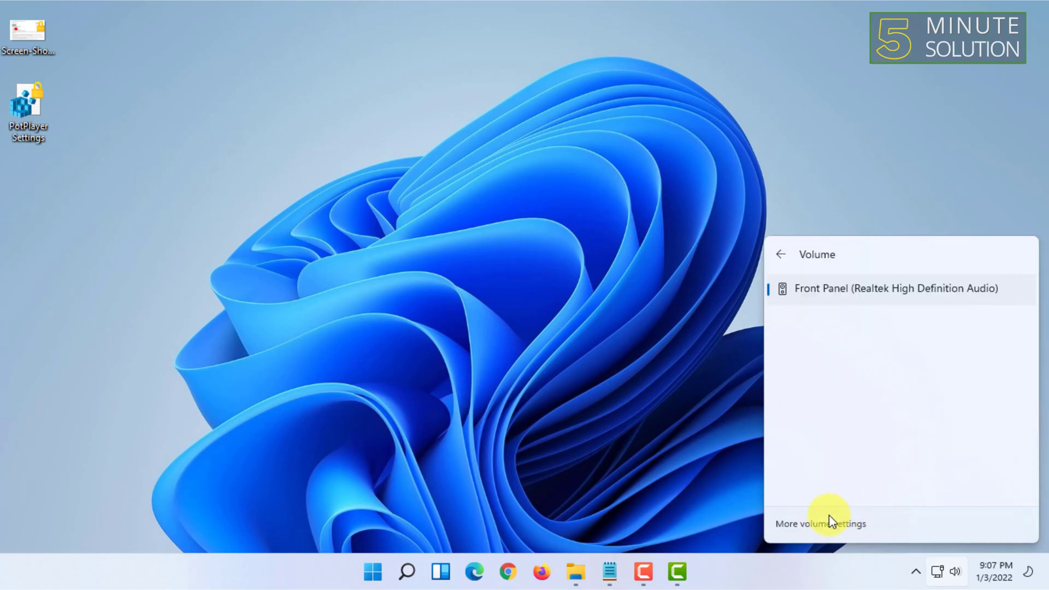
click(821, 523)
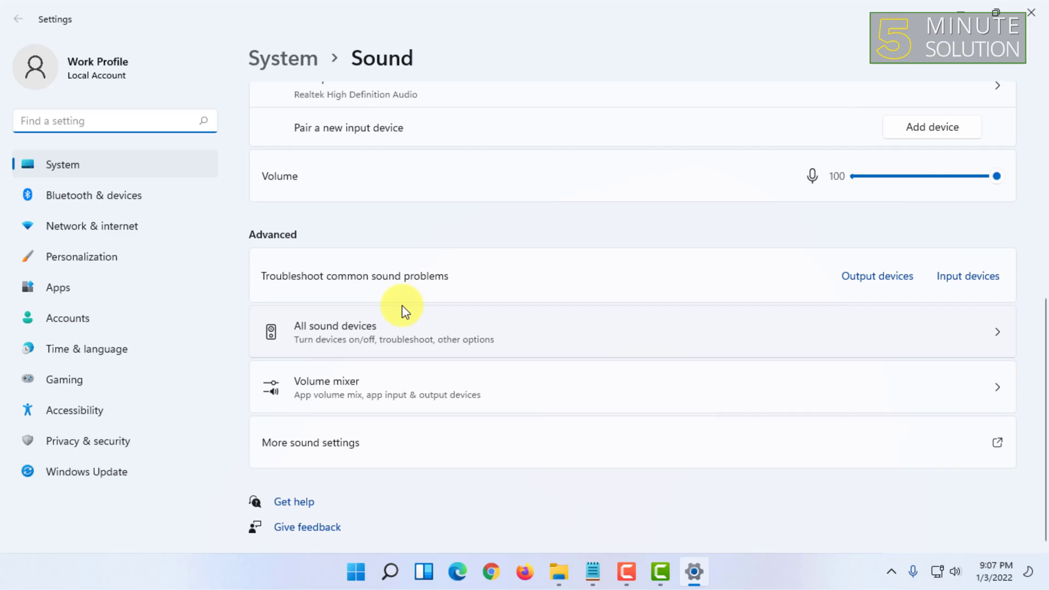
mouse_move(321, 446)
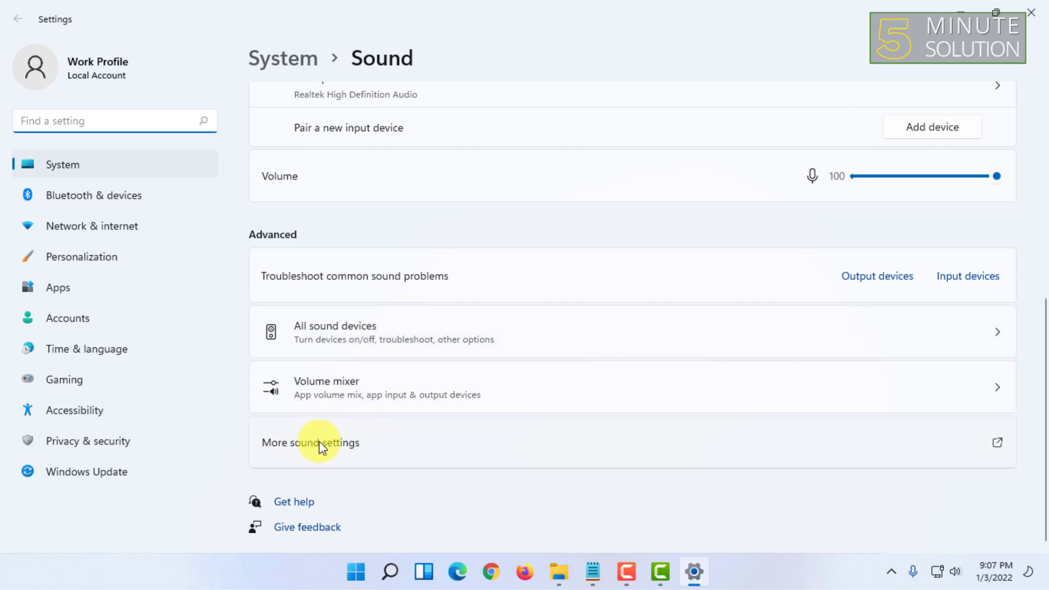
Show the classic Sound dialog's Recording devices and bring up options for the Microphone.
click(310, 443)
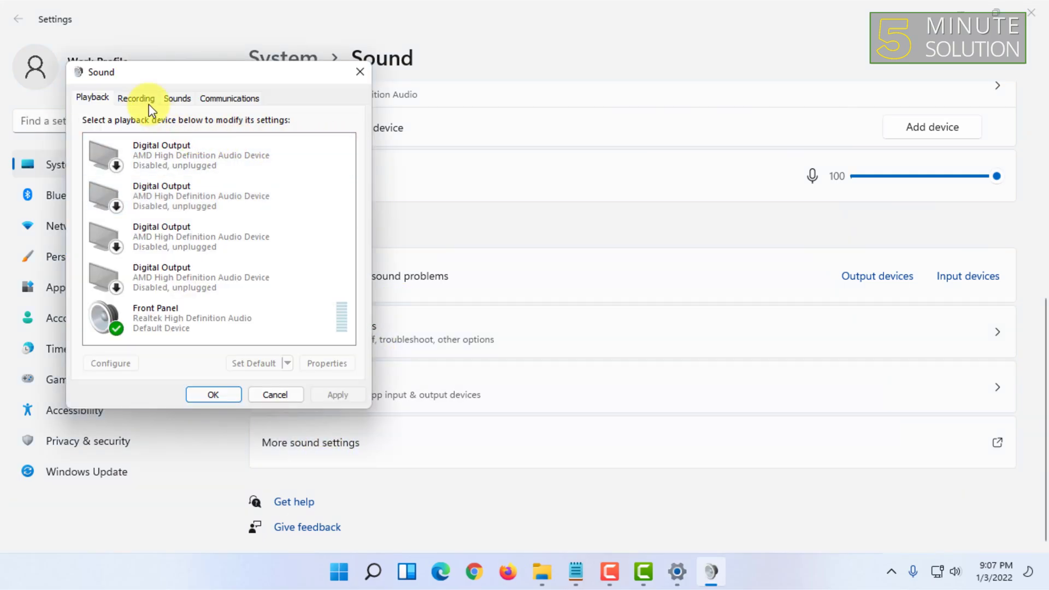
click(135, 97)
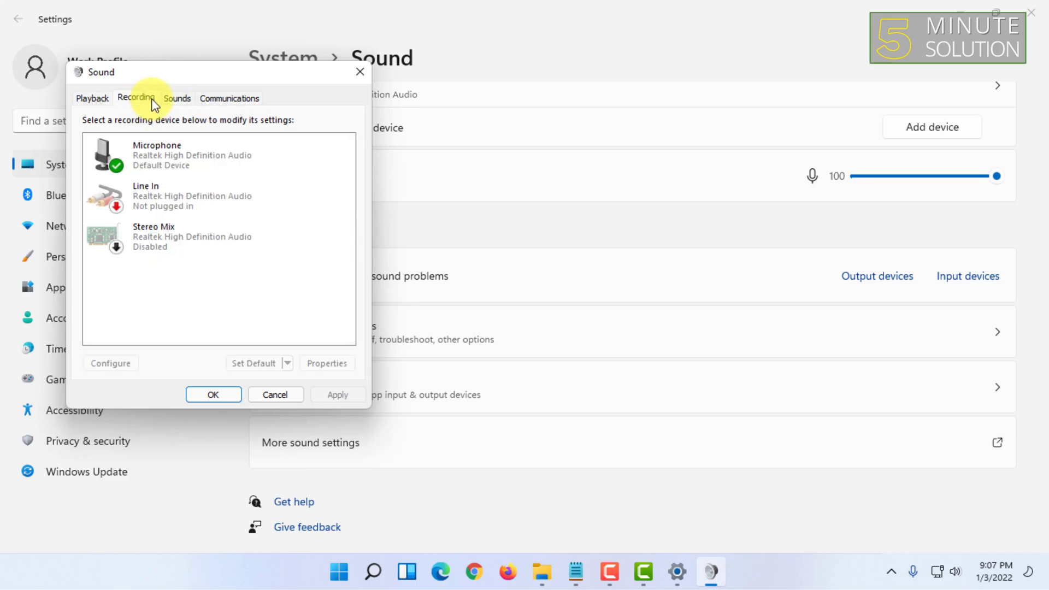
click(201, 154)
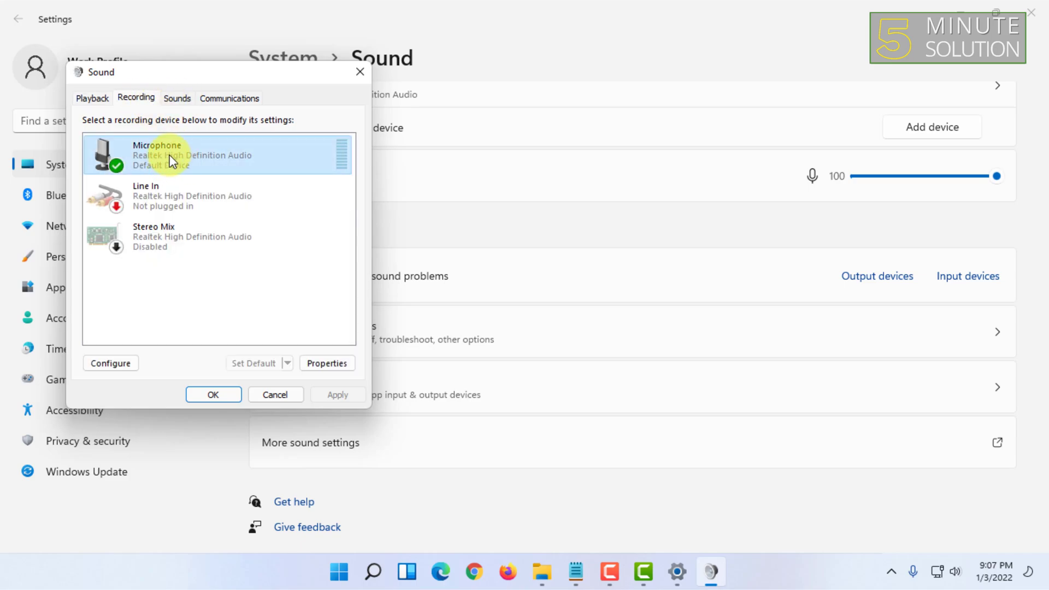
right_click(174, 154)
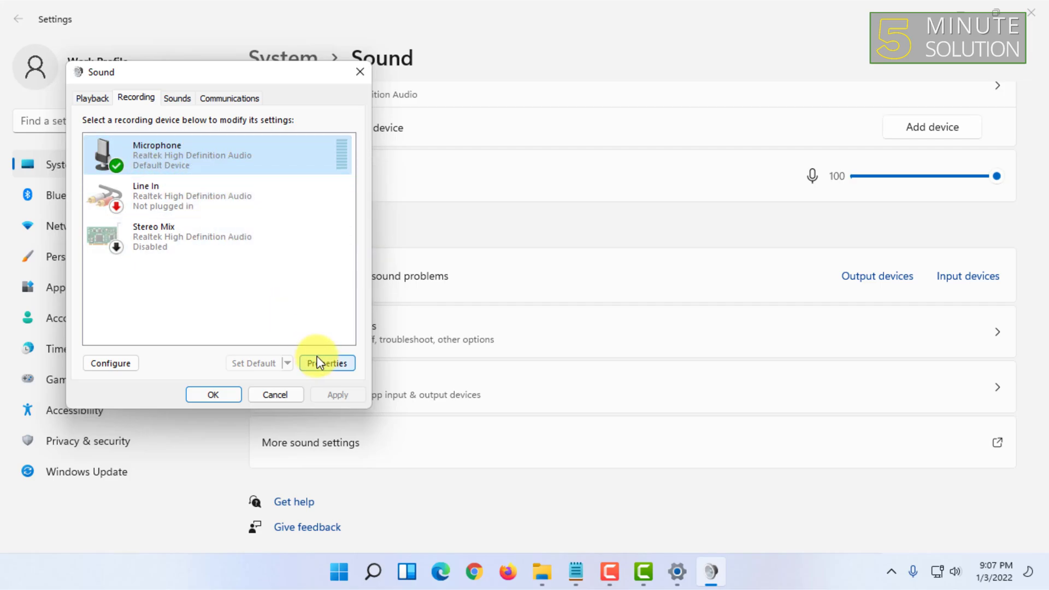
click(327, 363)
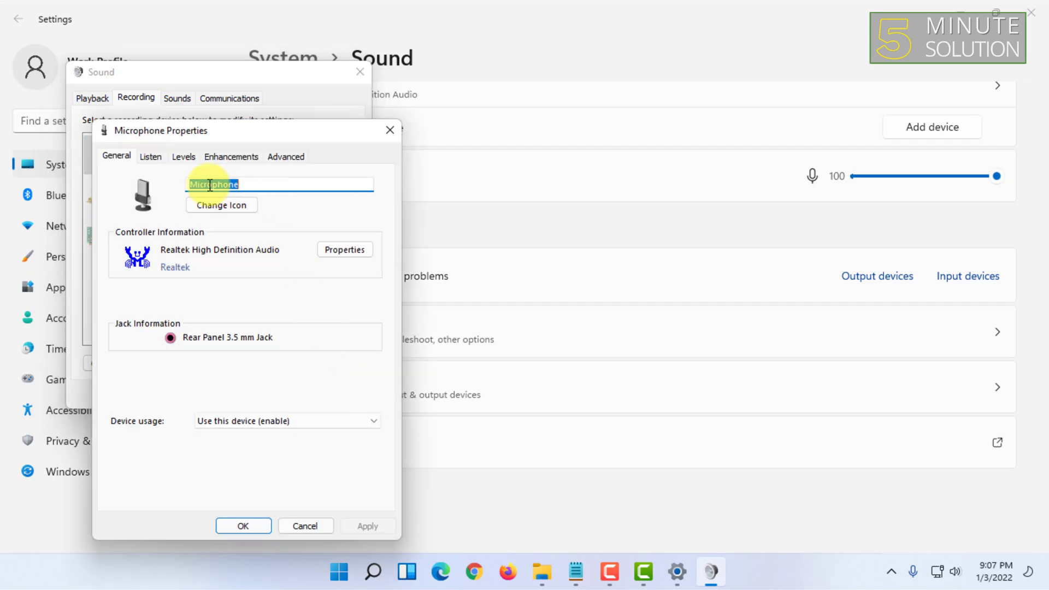
click(150, 156)
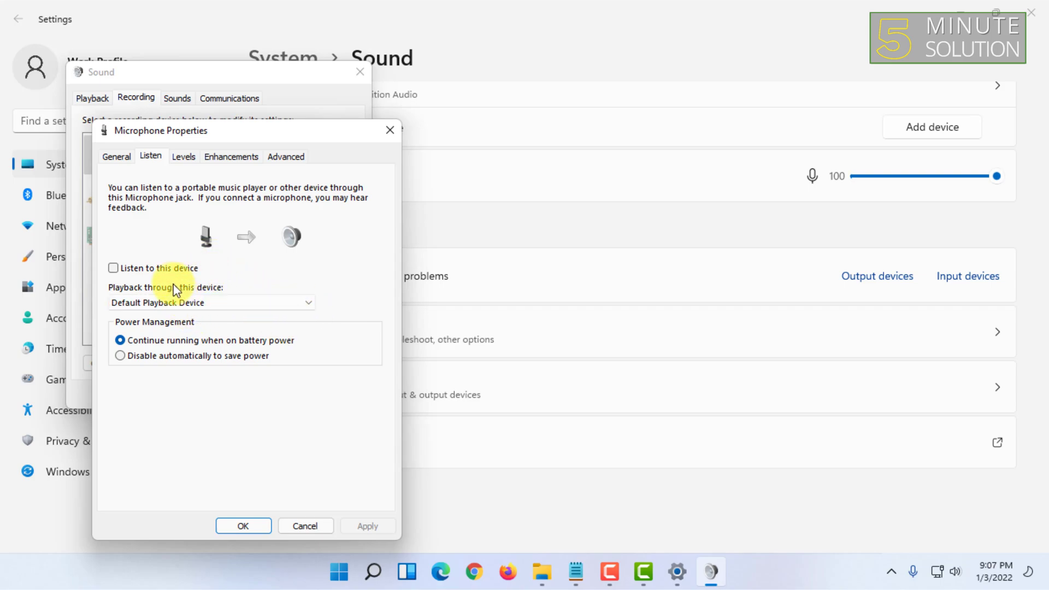
mouse_move(177, 273)
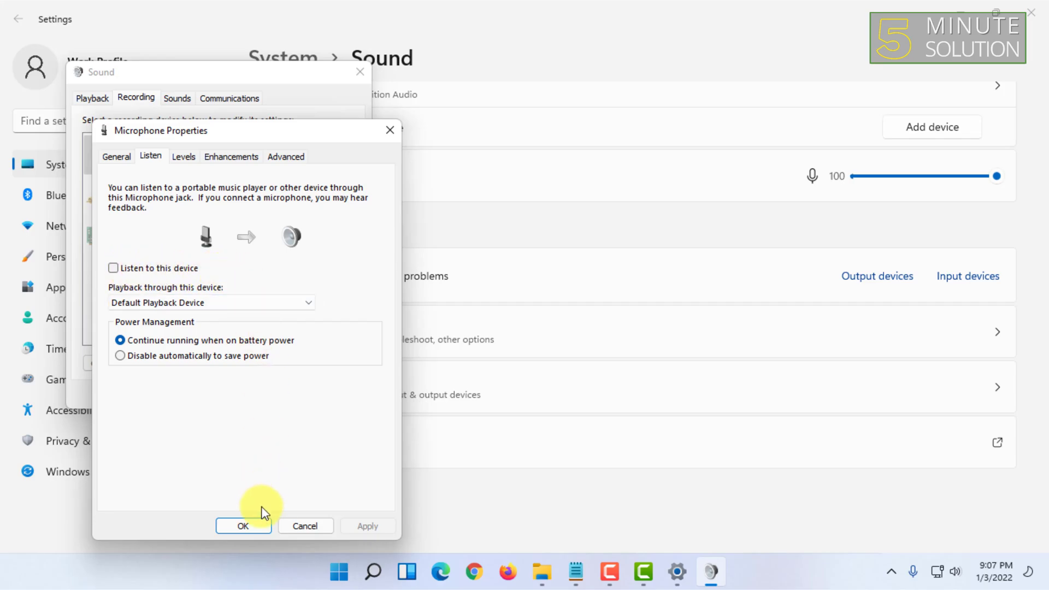
click(242, 525)
text(voic)
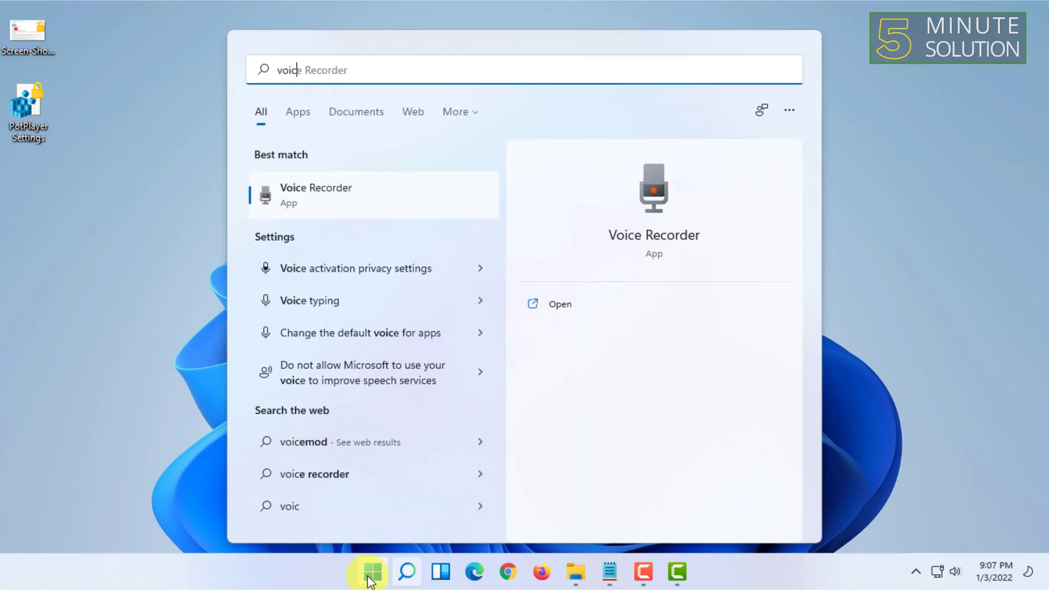
Launch Voice Recorder from the Start search Best match result.
click(560, 304)
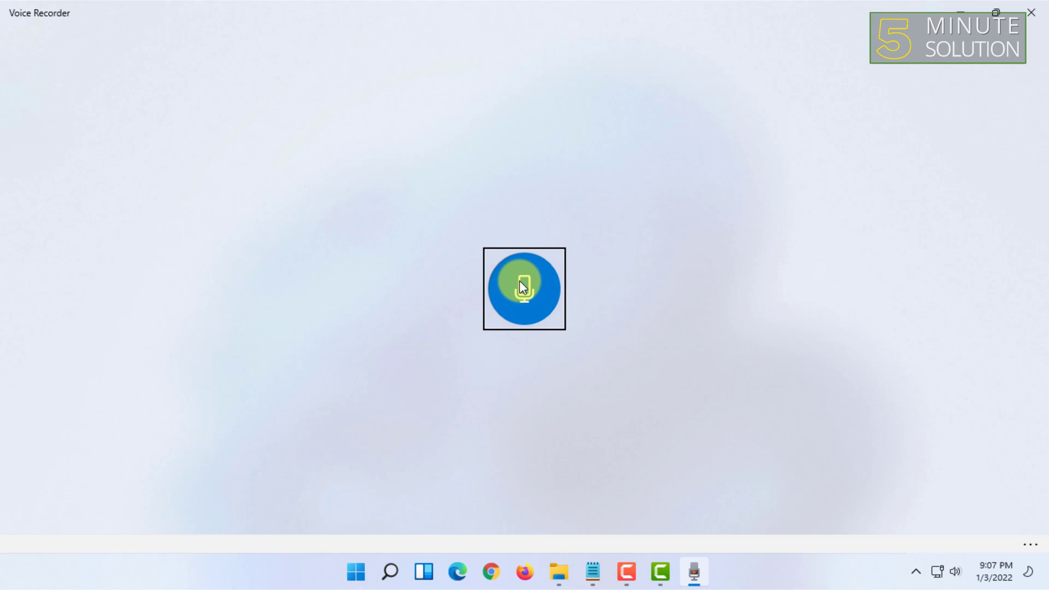
mouse_move(524, 289)
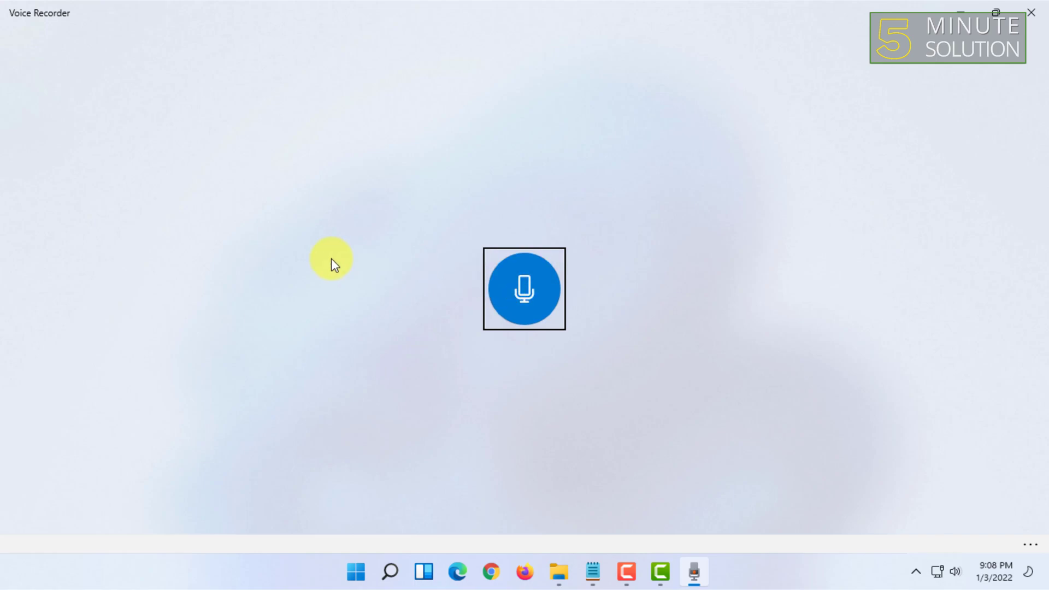
mouse_move(662, 293)
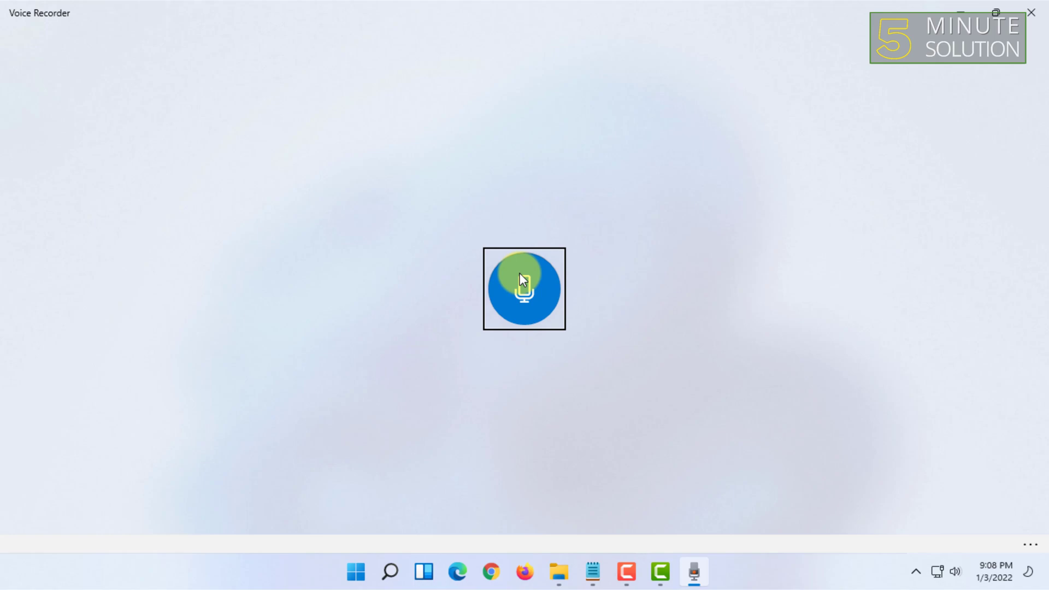
Start a new voice recording and let it run to about 14 seconds.
click(523, 289)
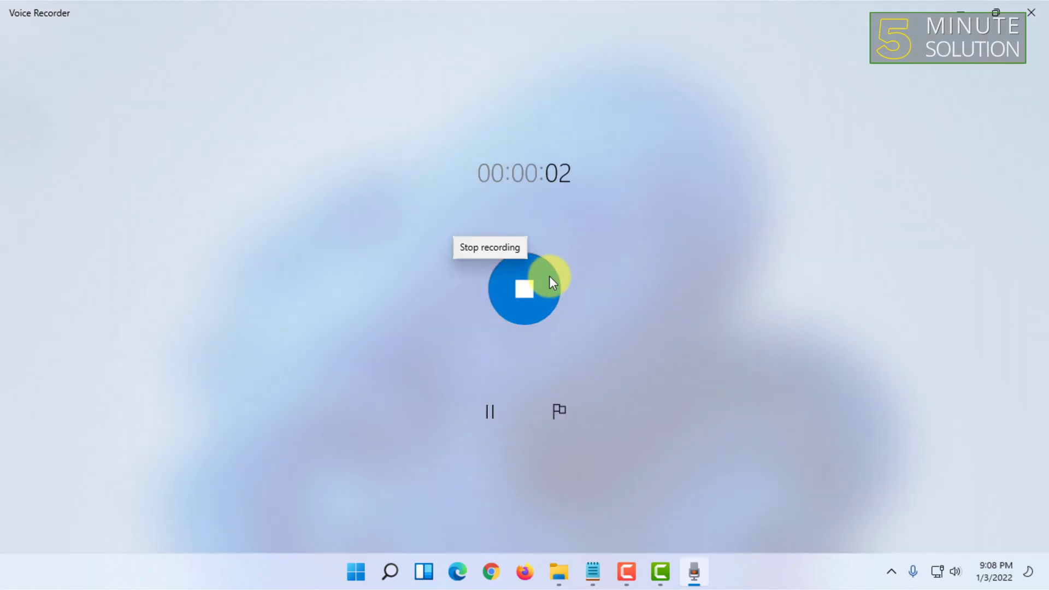
mouse_move(115, 34)
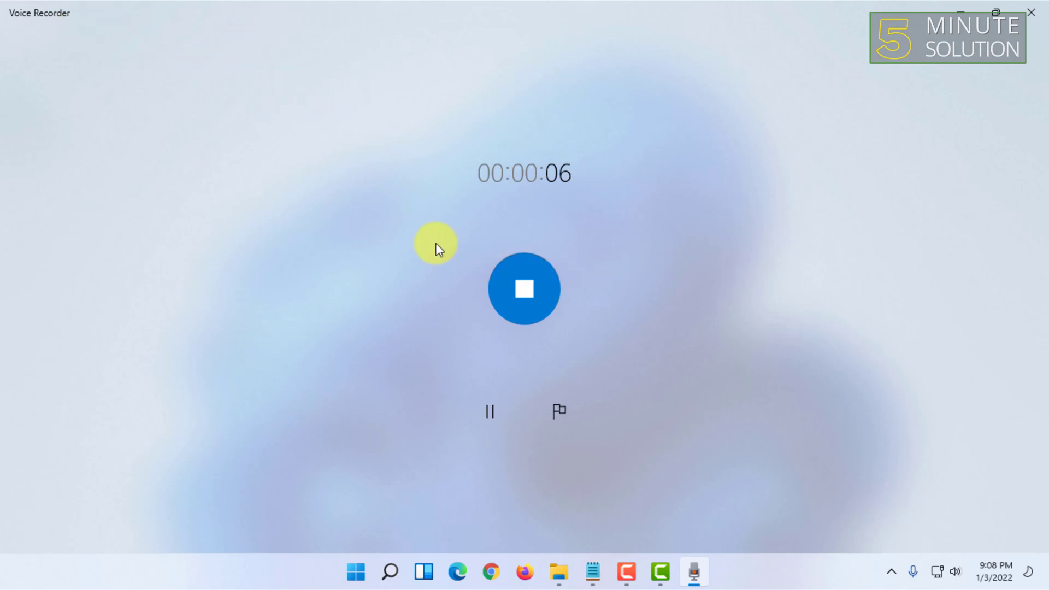
mouse_move(381, 177)
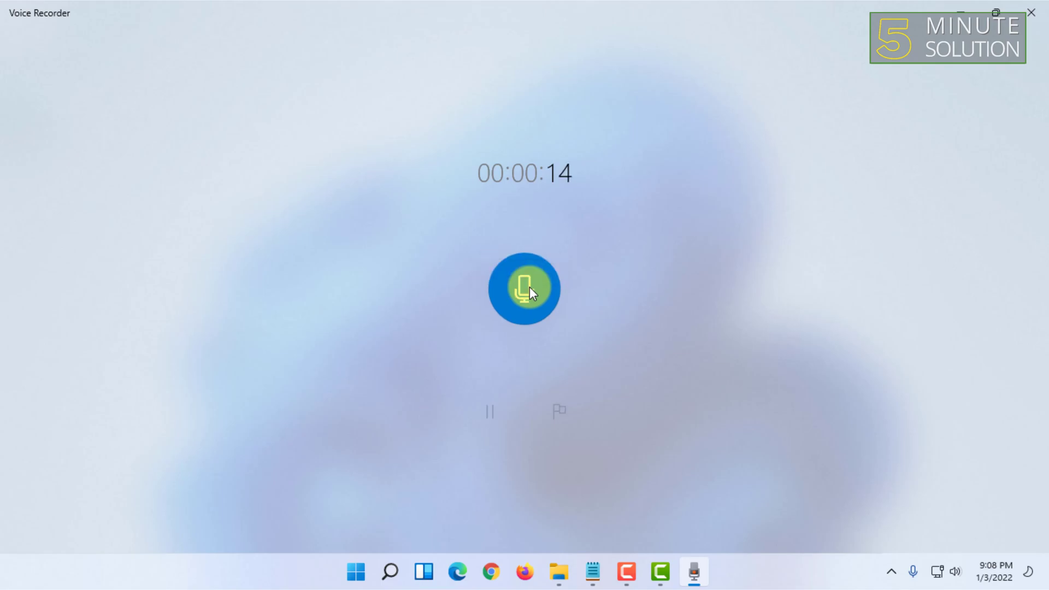
Stop and save the 14-second recording, play it back to 0:03, and show its extra options.
click(525, 288)
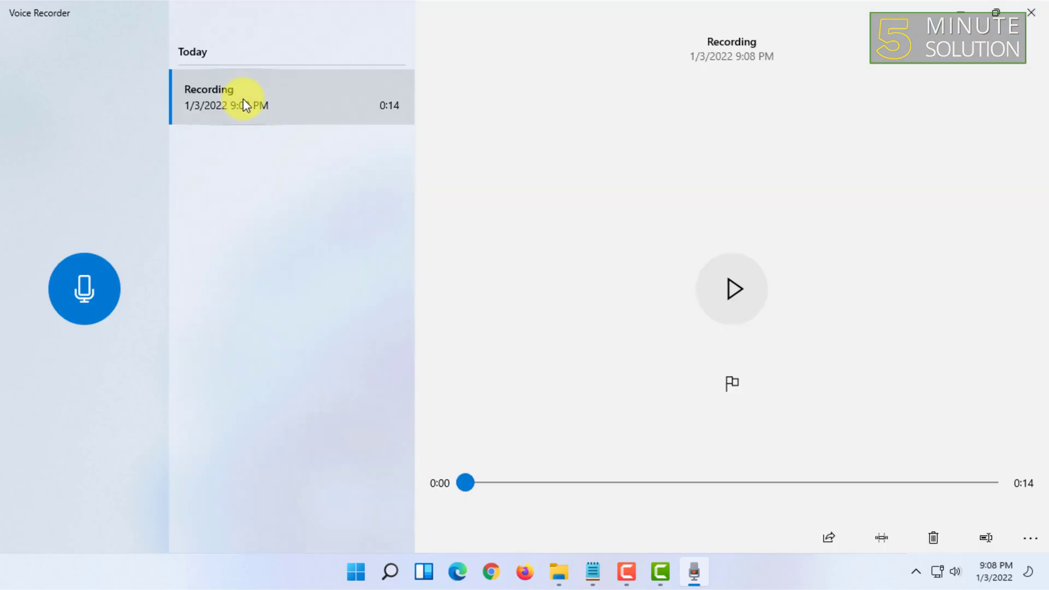
mouse_move(731, 289)
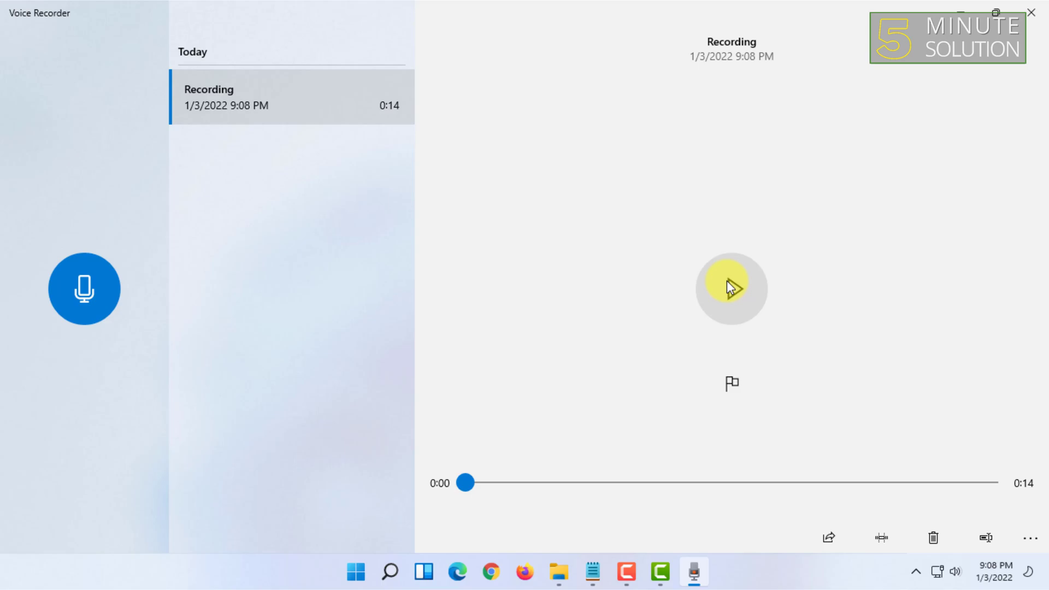
click(731, 289)
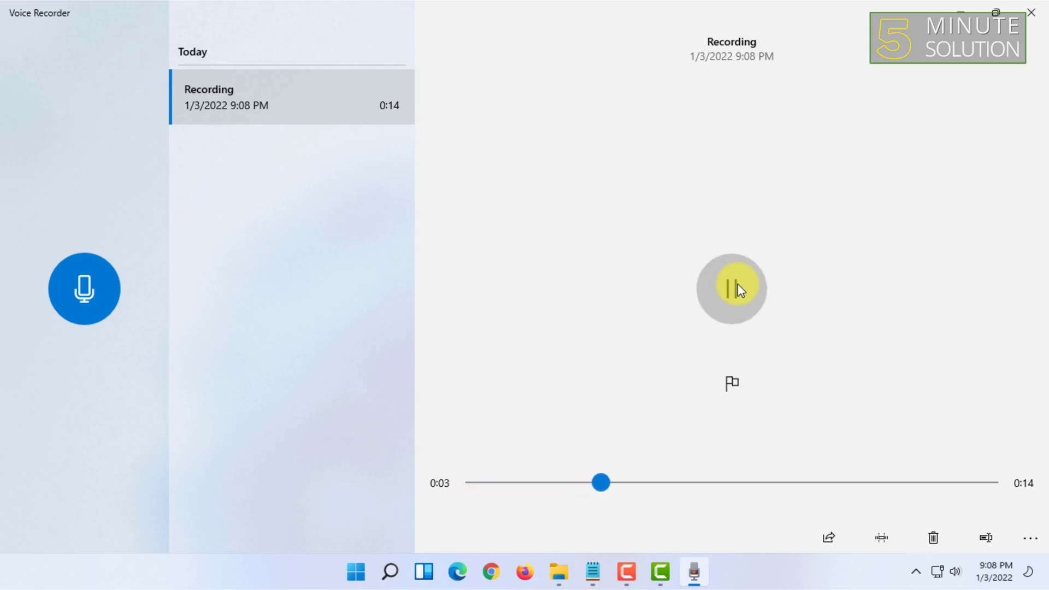
click(731, 289)
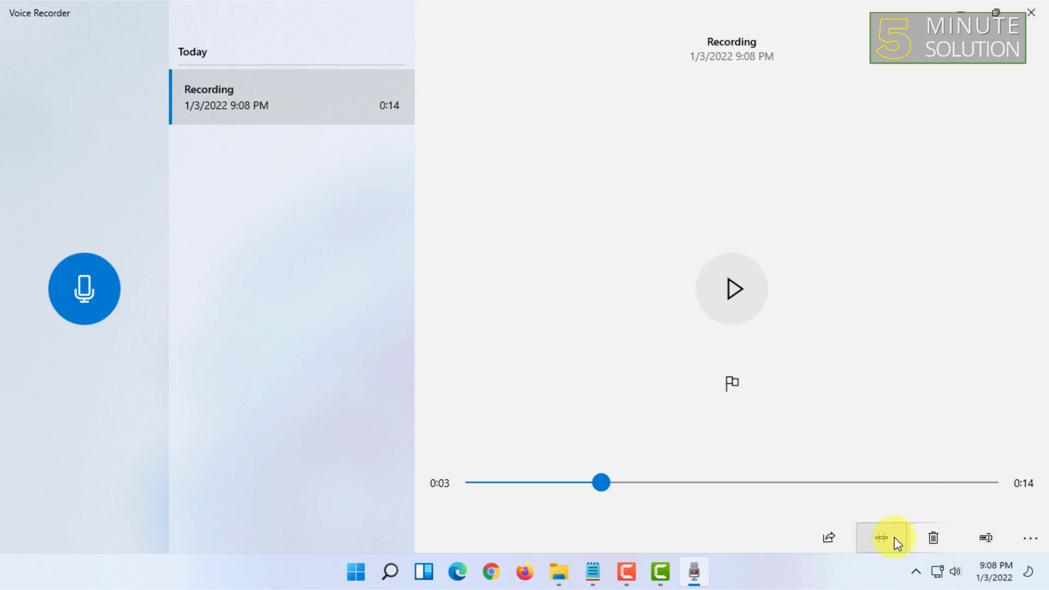
mouse_move(987, 539)
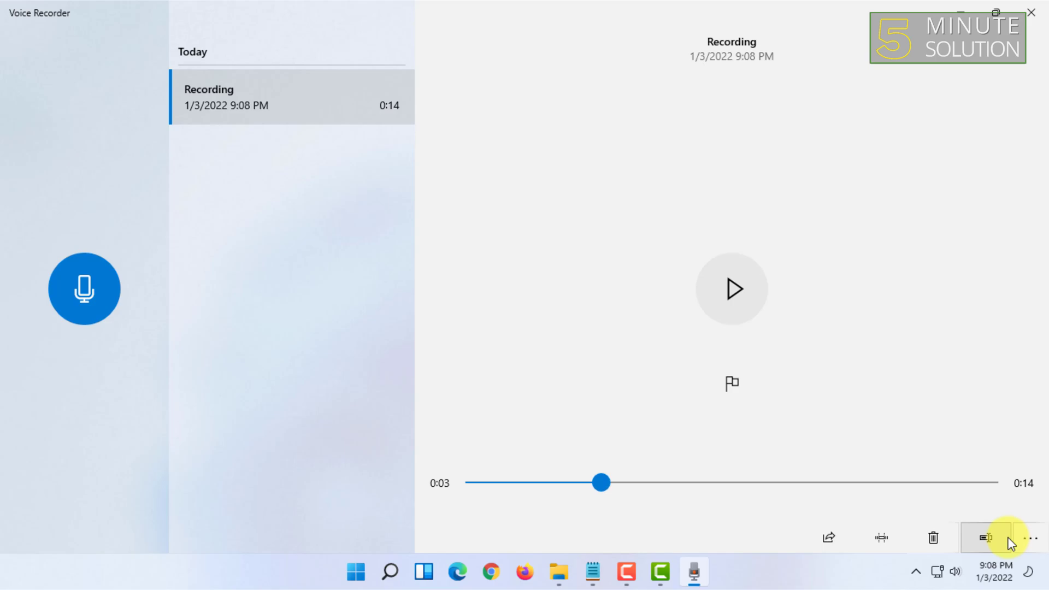
click(1031, 537)
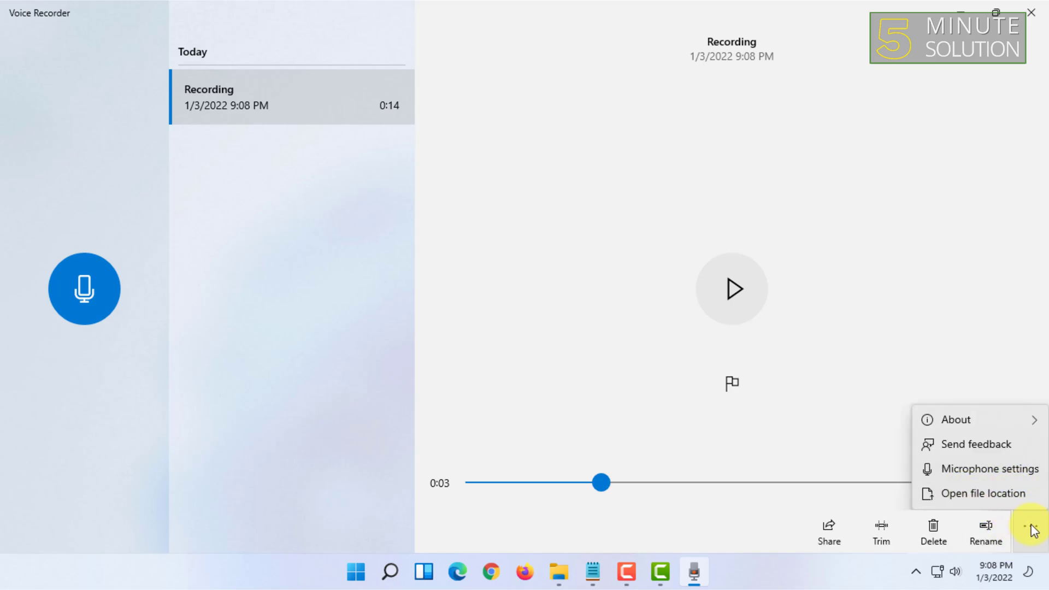
mouse_move(980, 494)
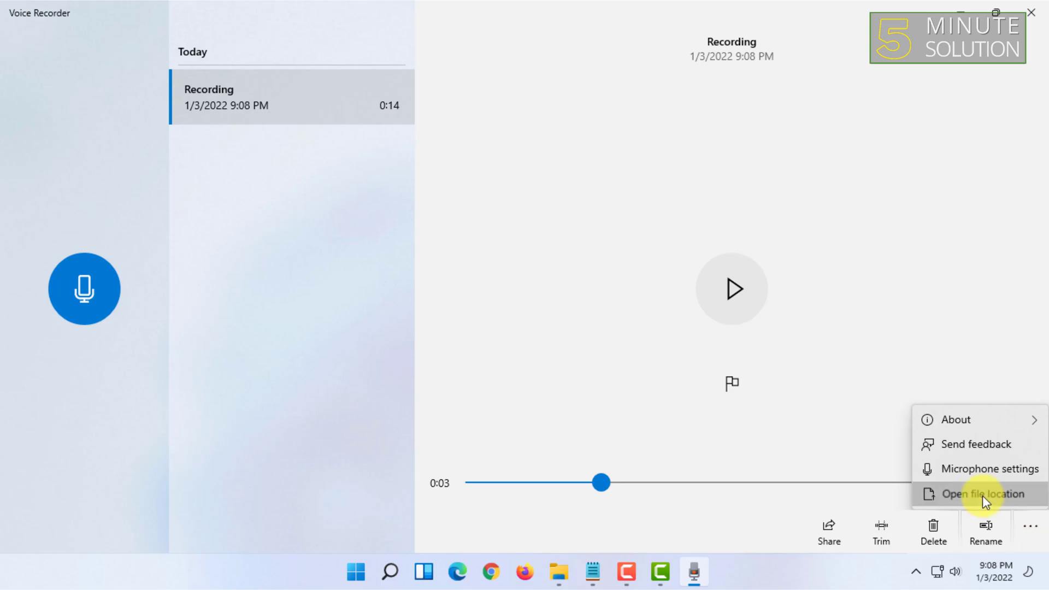
Show the saved Recording file in File Explorer's Documents > Sound recordings folder.
click(984, 494)
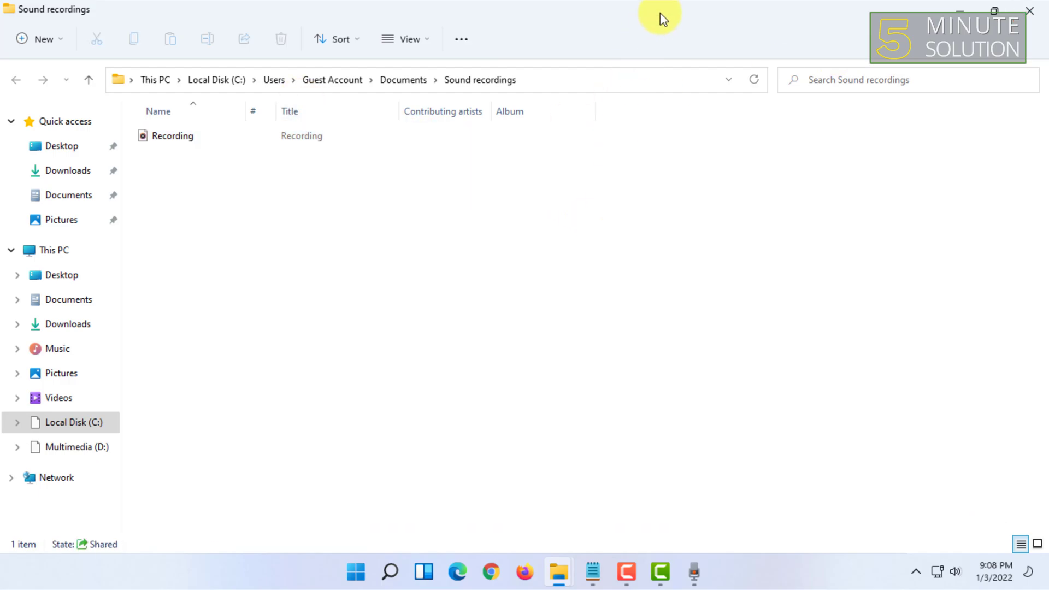
mouse_move(666, 17)
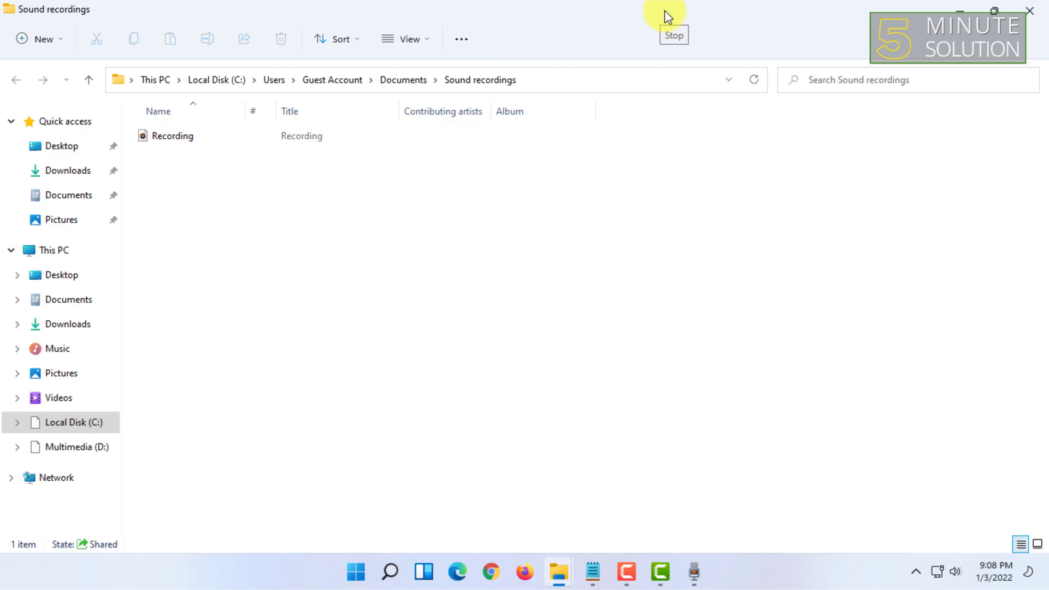
mouse_move(665, 16)
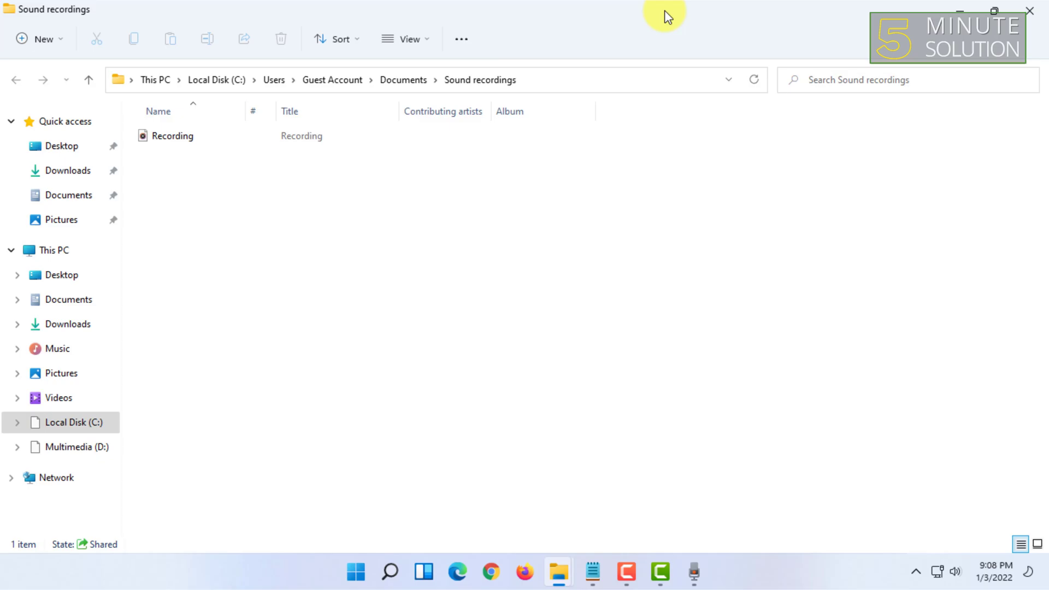